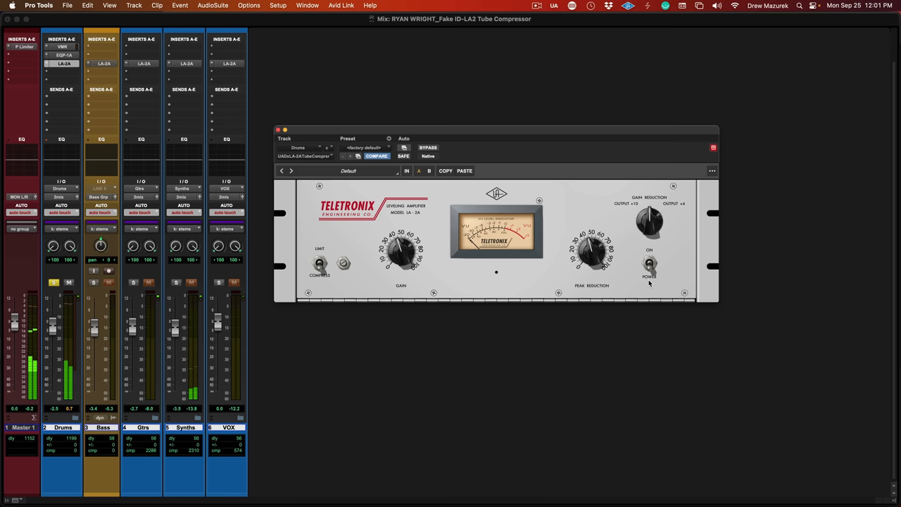
Step: Bypass and re-enable the Drums LA-2A for an A/B listen, then bring up the Bass track's LA-2A
left_click(648, 264)
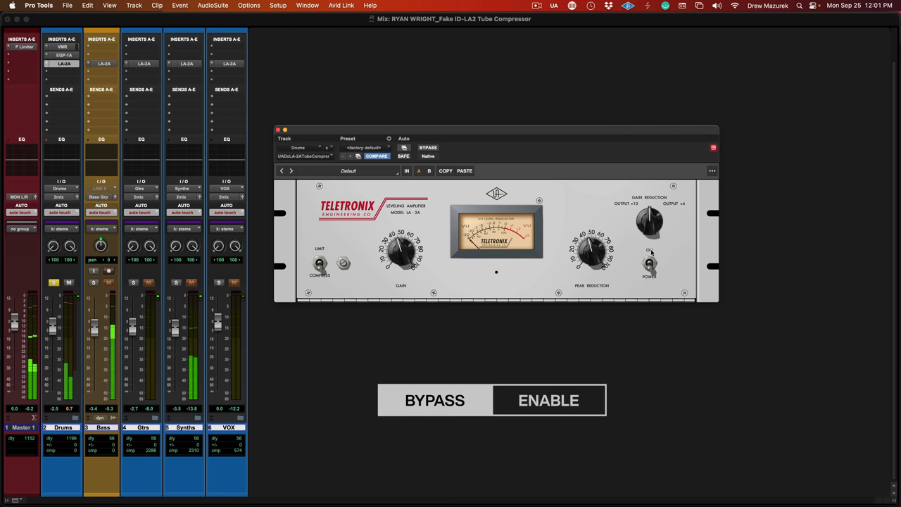
left_click(649, 265)
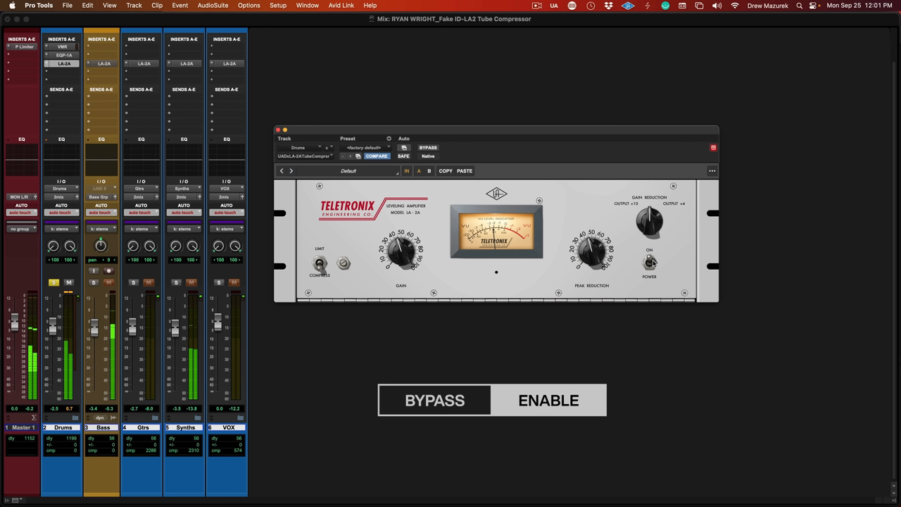
mouse_move(653, 279)
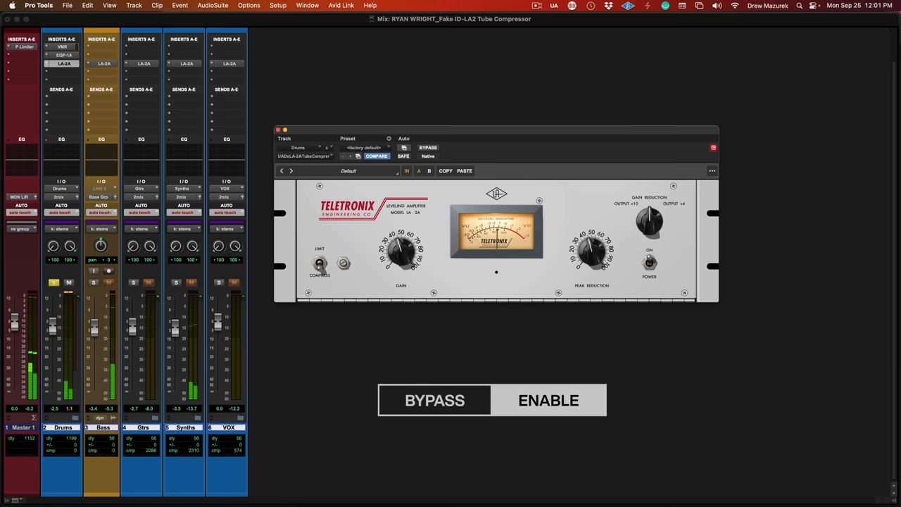
left_click(434, 399)
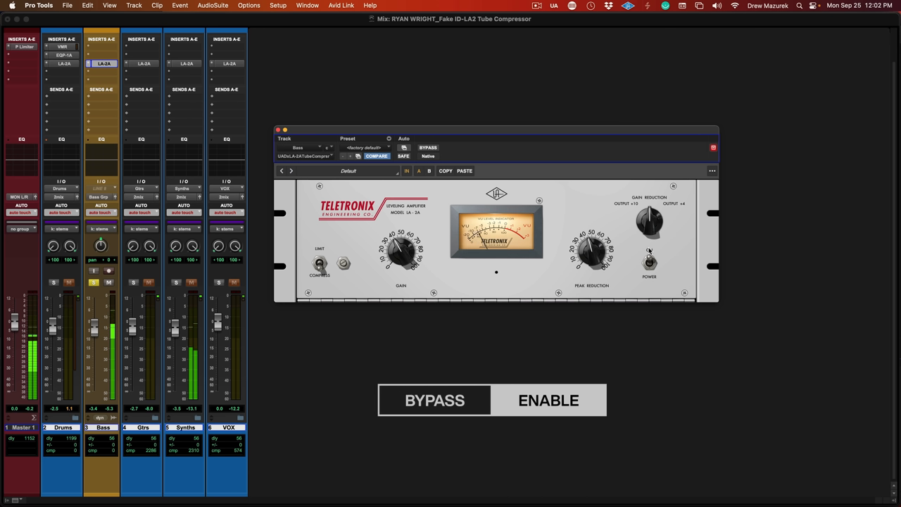
Step: Bypass and re-enable the Bass LA-2A to hear the compression difference
left_click(648, 262)
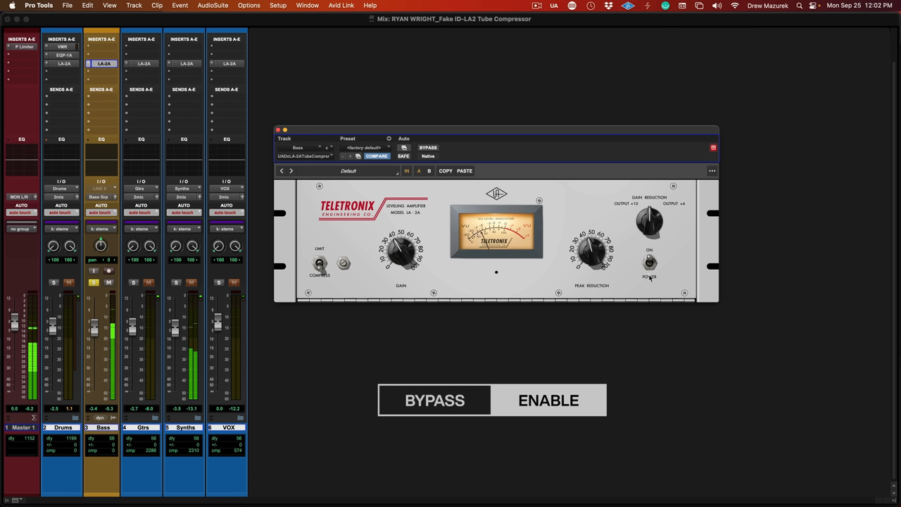
left_click(647, 266)
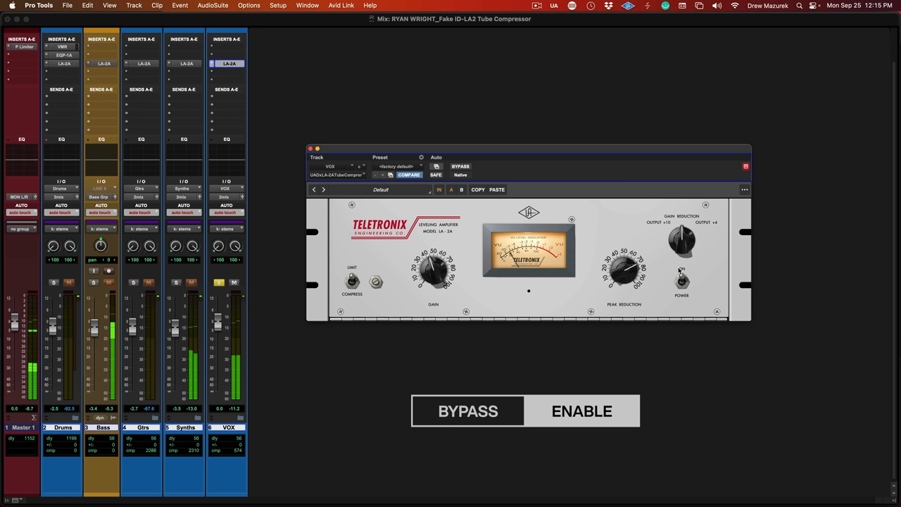
Step: Bypass and re-enable the VOX LA-2A, then show all five LA-2A windows together
left_click(681, 281)
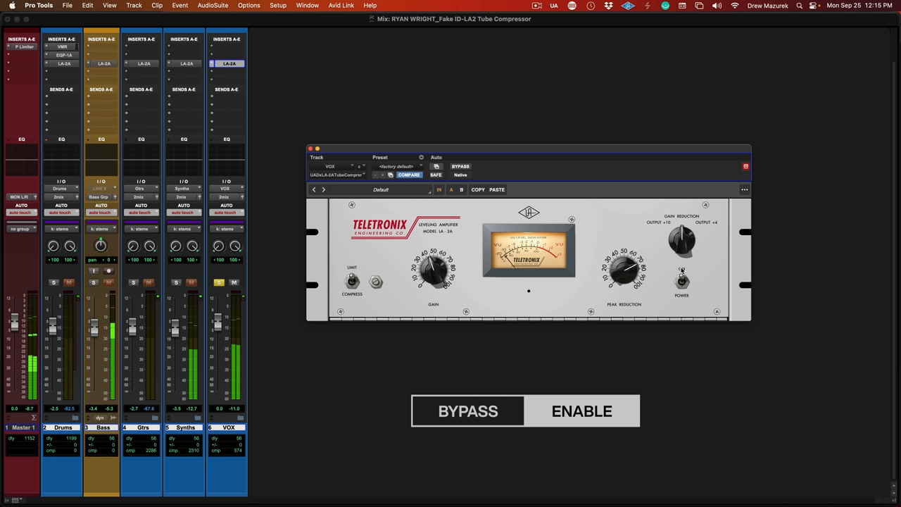
left_click(681, 281)
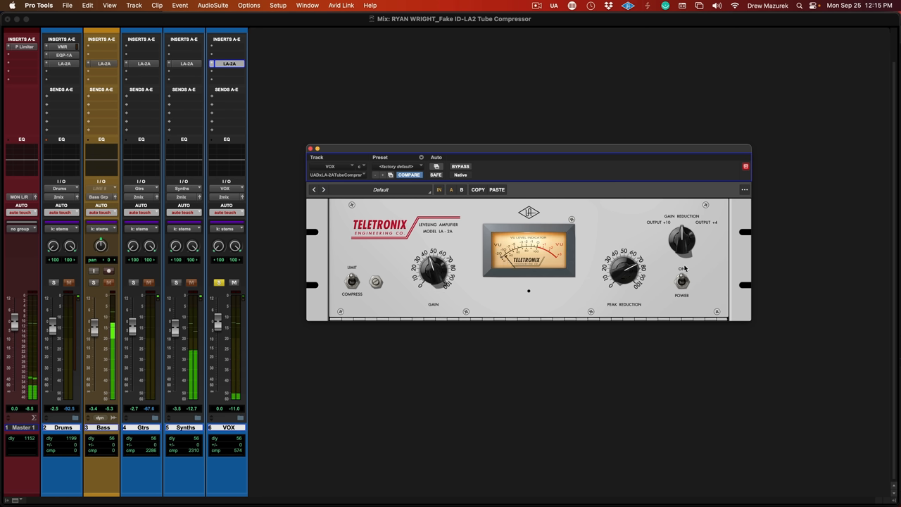
left_click(352, 279)
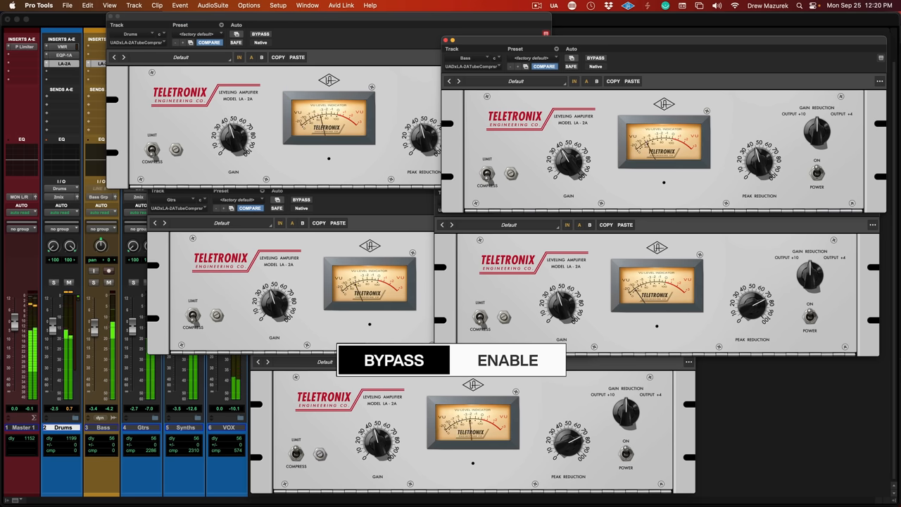
Step: Switch all five LA-2A compressors in and out repeatedly during playback, ending enabled
left_click(506, 360)
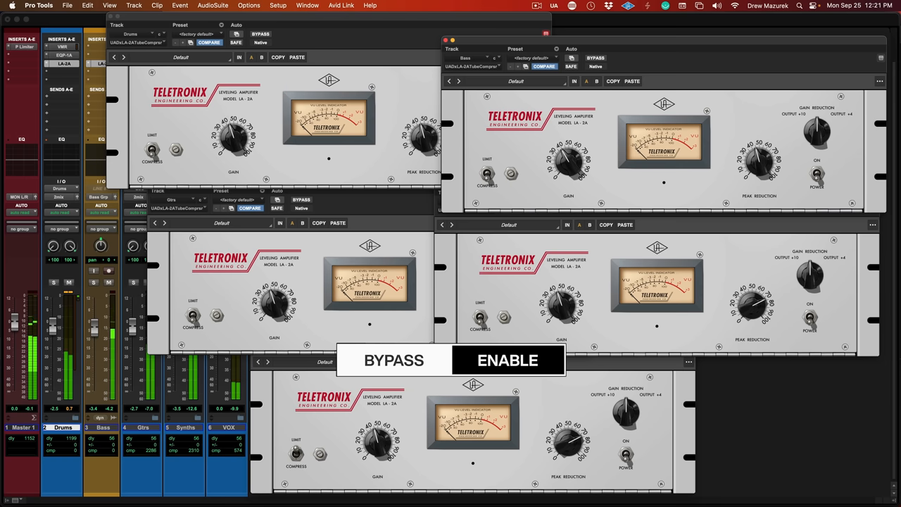
left_click(394, 360)
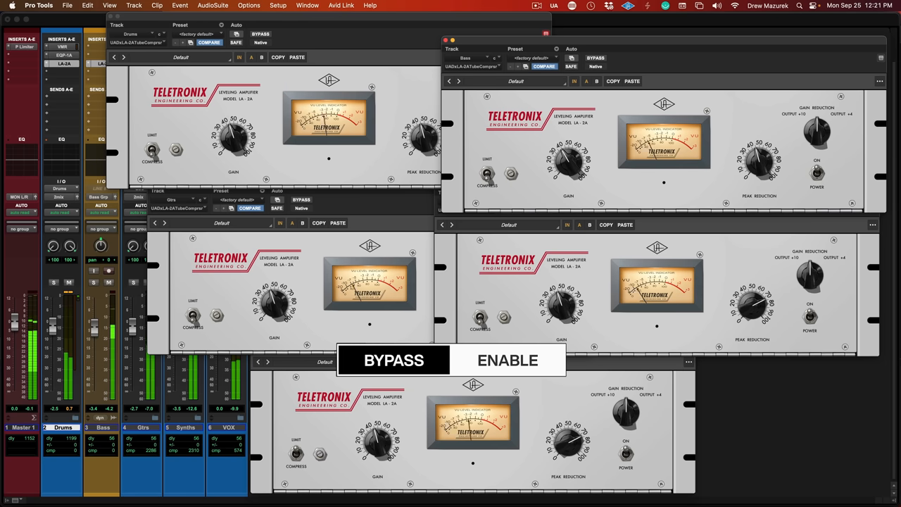
left_click(507, 361)
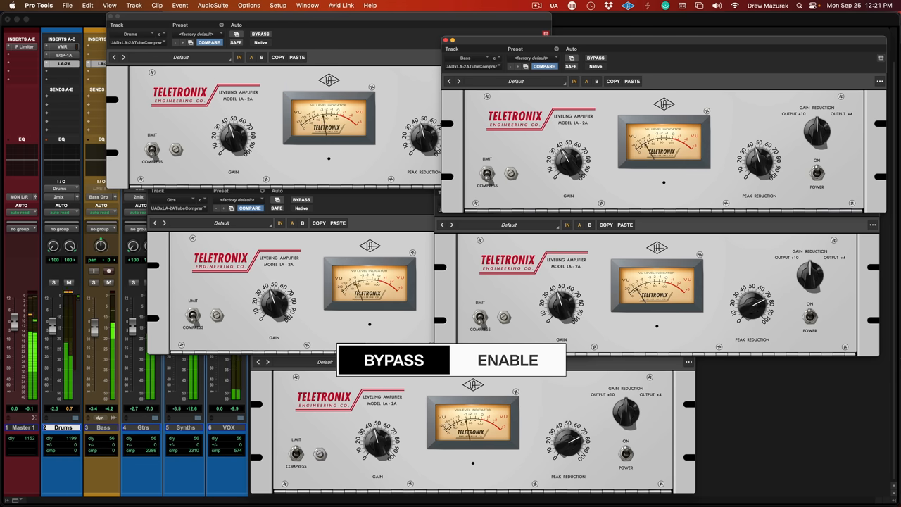
left_click(507, 360)
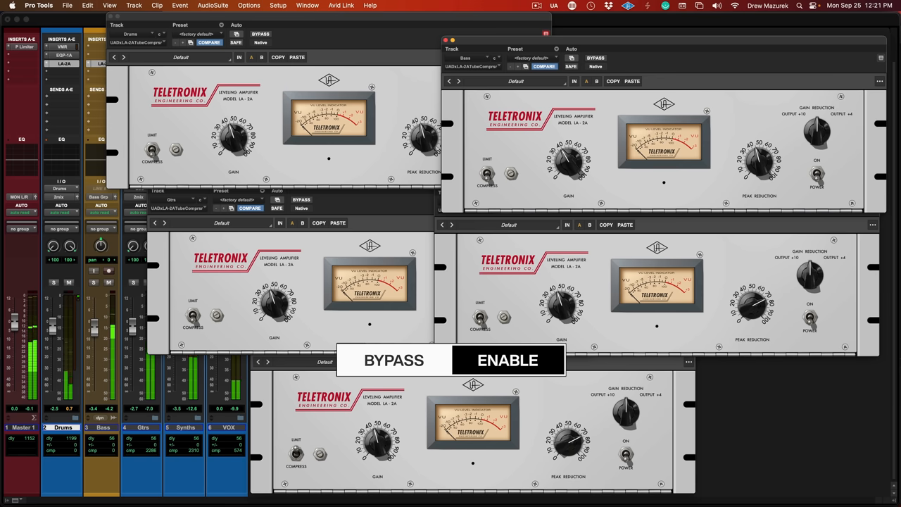
left_click(394, 360)
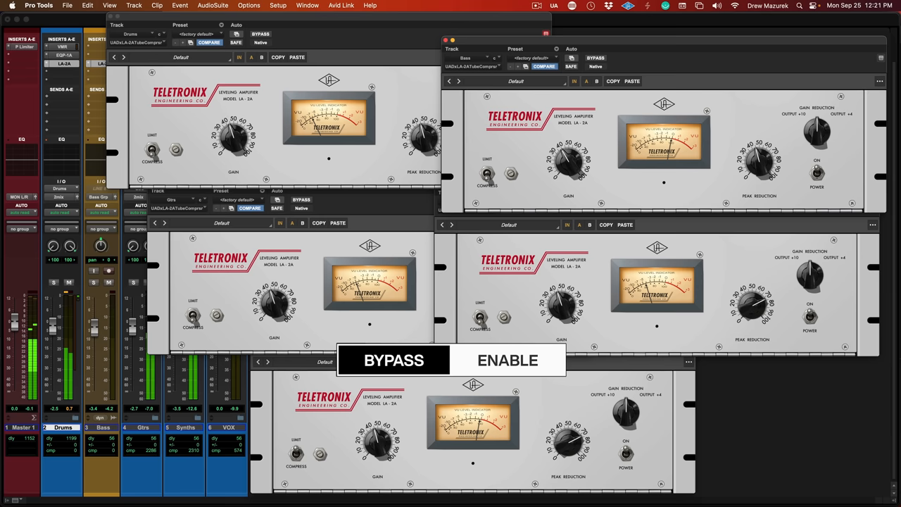
left_click(507, 361)
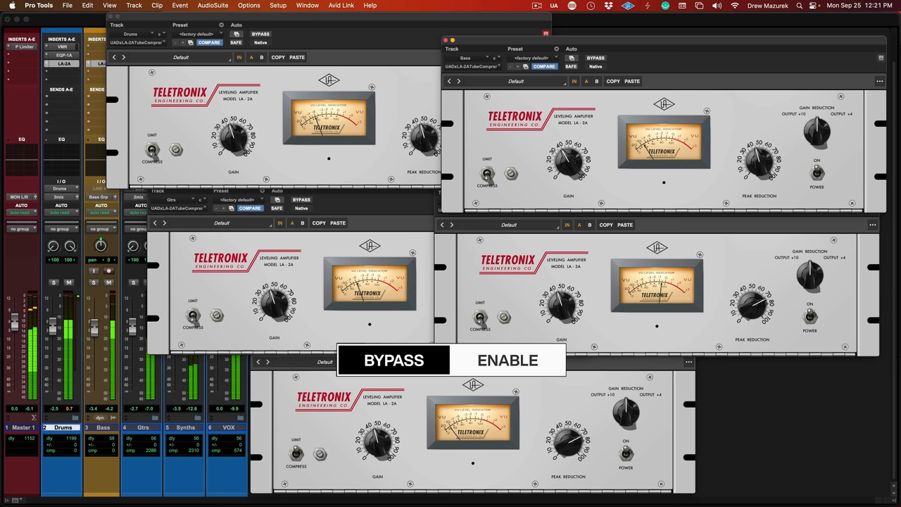
left_click(507, 361)
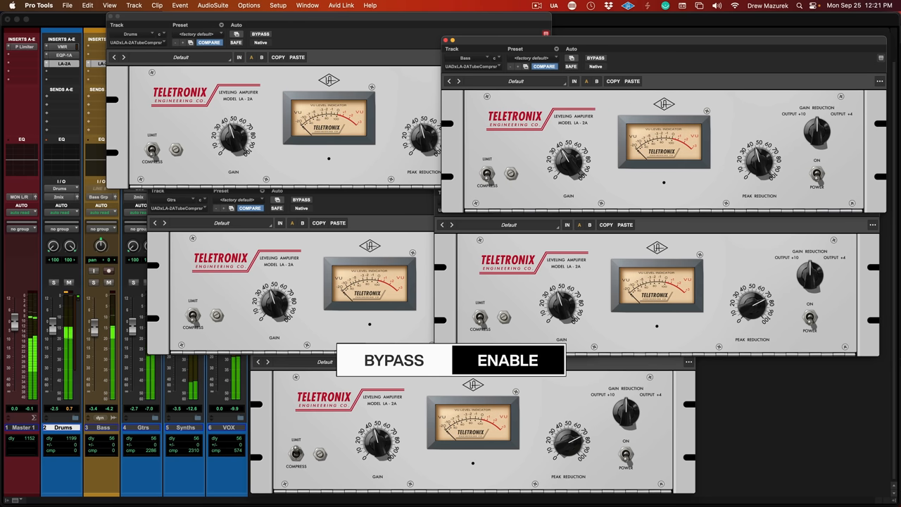